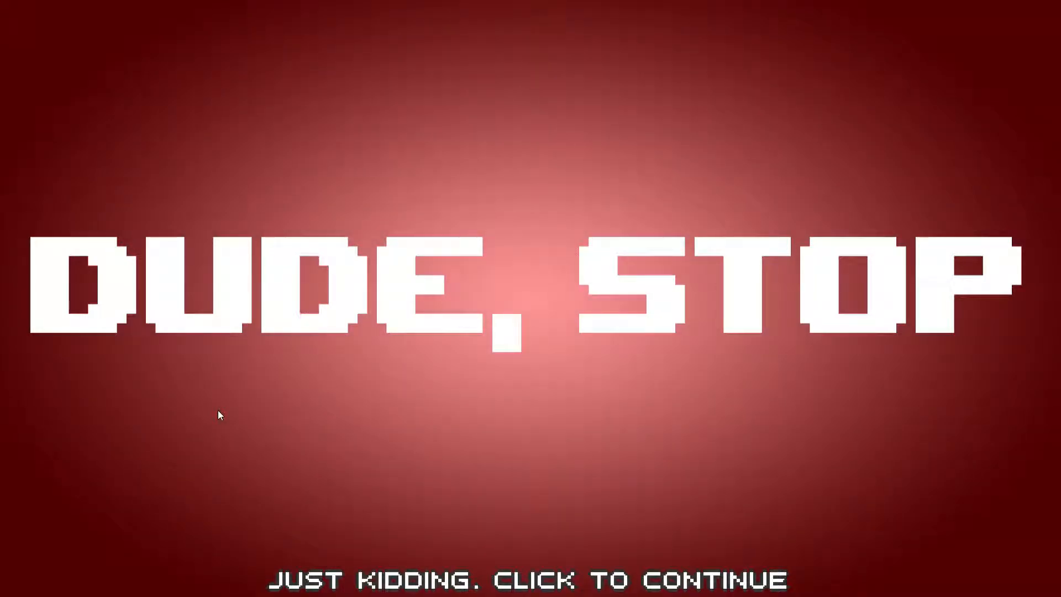
{"action": "mouse_move", "coordinate": [456, 566]}
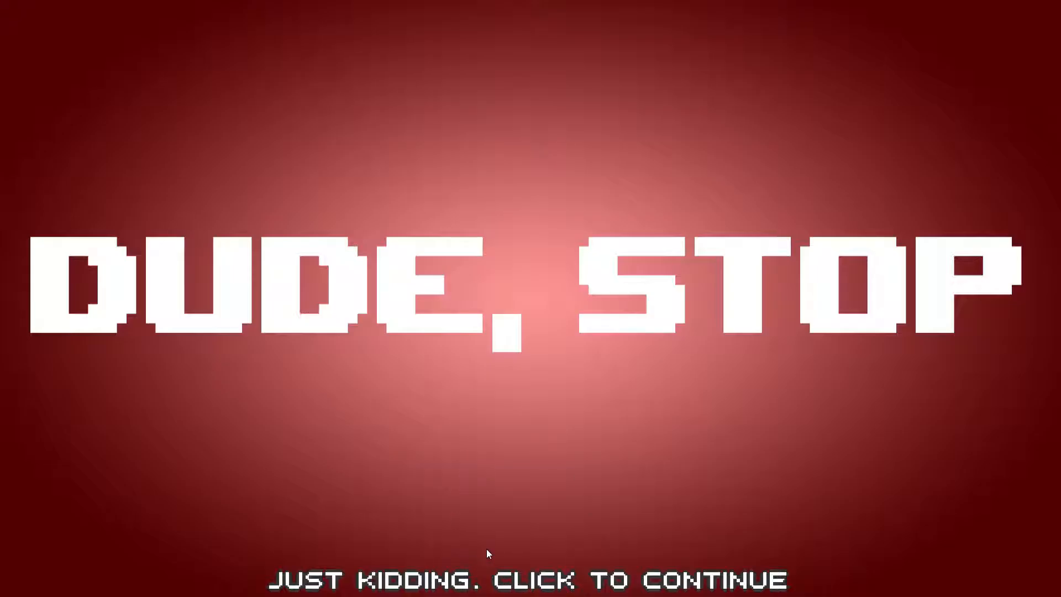
{"action": "mouse_move", "coordinate": [409, 593]}
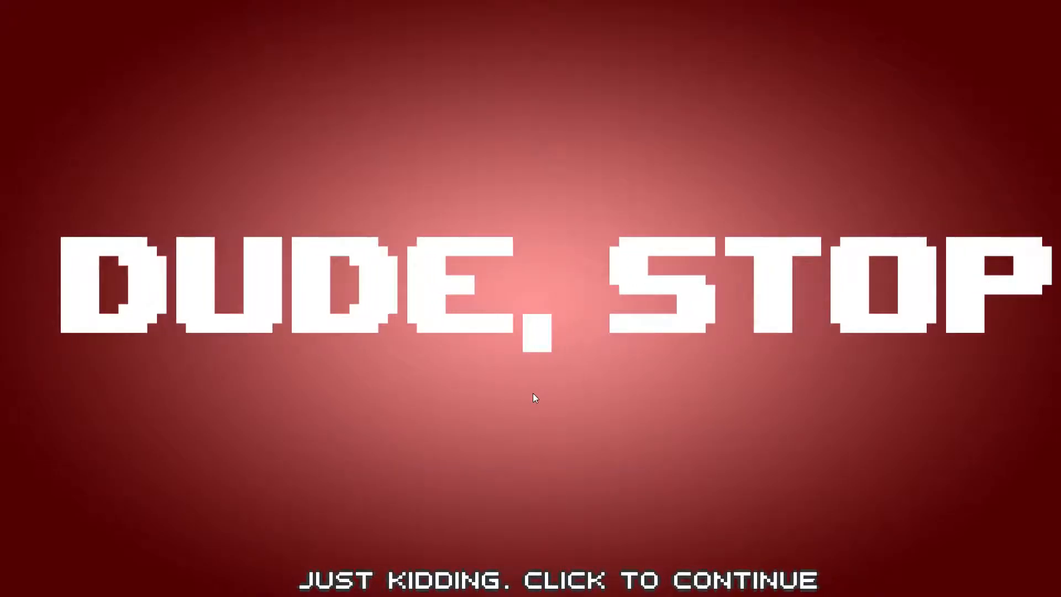
Continue past the title screen into the painting-and-relax level dialog
{"action": "left_click", "coordinate": [530, 398]}
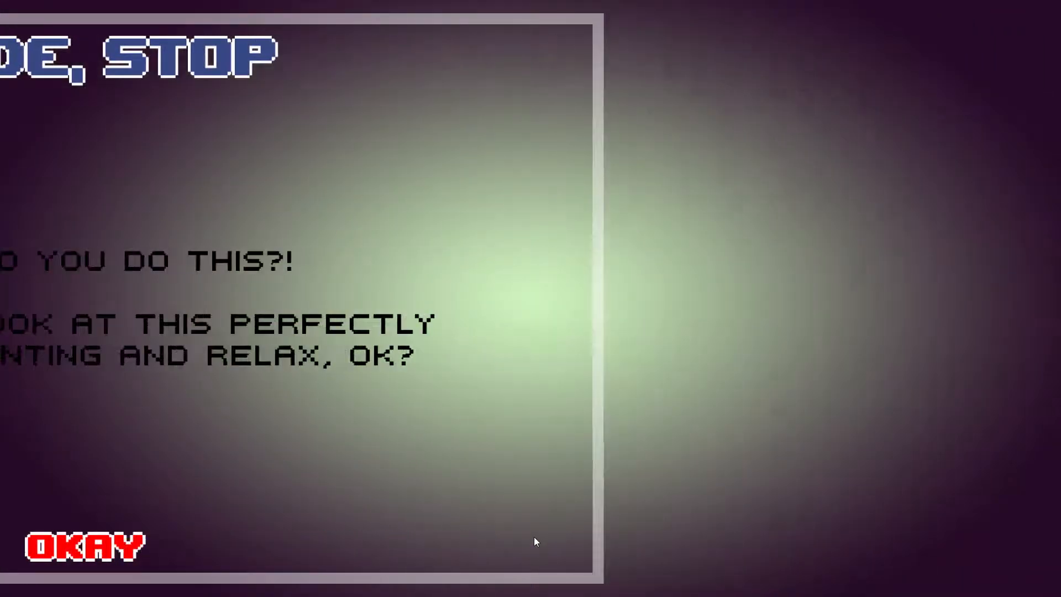
Acknowledge the painting message and move past the Silence Intensifies result to the Last One dialog
{"action": "left_click", "coordinate": [88, 545]}
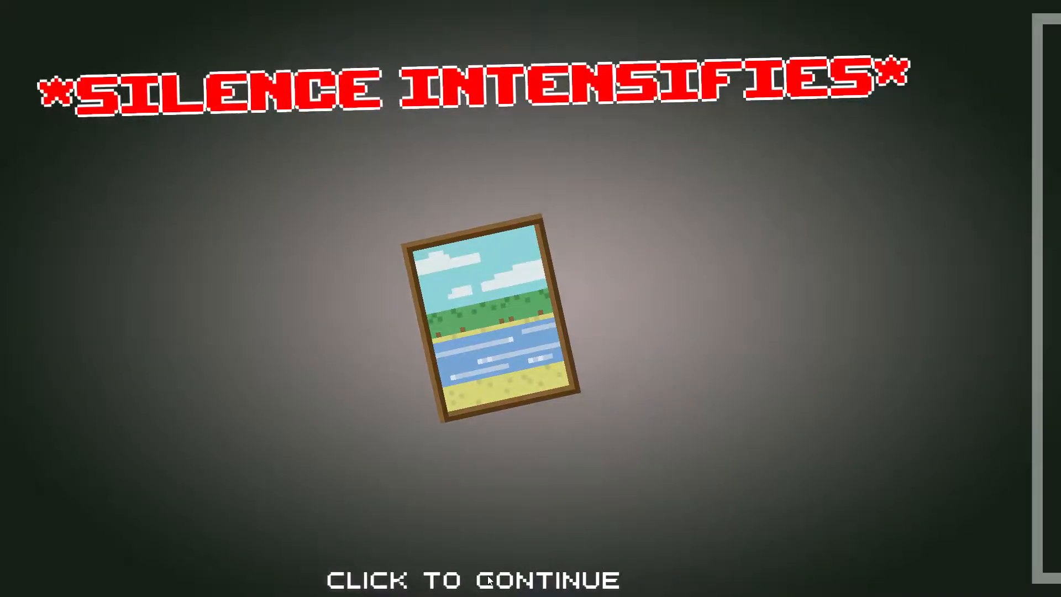
{"action": "left_click", "coordinate": [472, 578]}
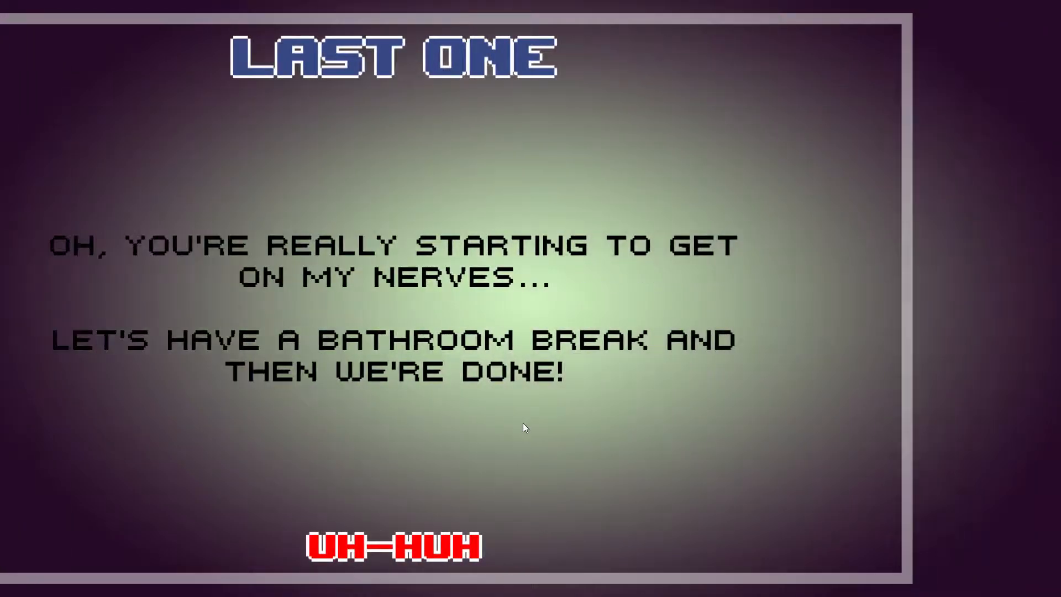
{"action": "left_click", "coordinate": [394, 545]}
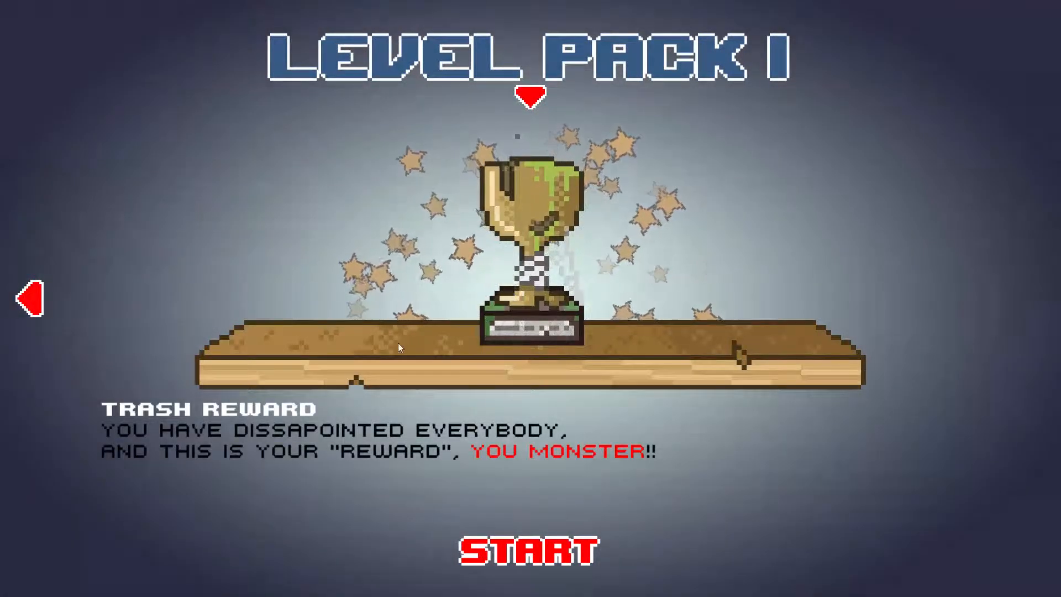
{"action": "mouse_move", "coordinate": [210, 425]}
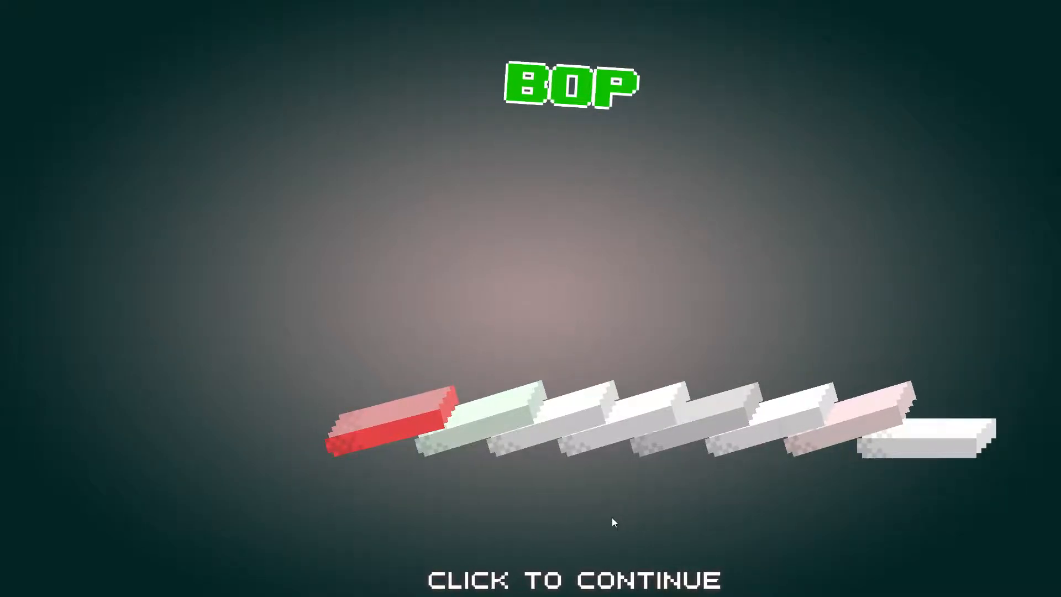
Move past the BOP result into the toy-bricks Safety First level
{"action": "left_click", "coordinate": [612, 522]}
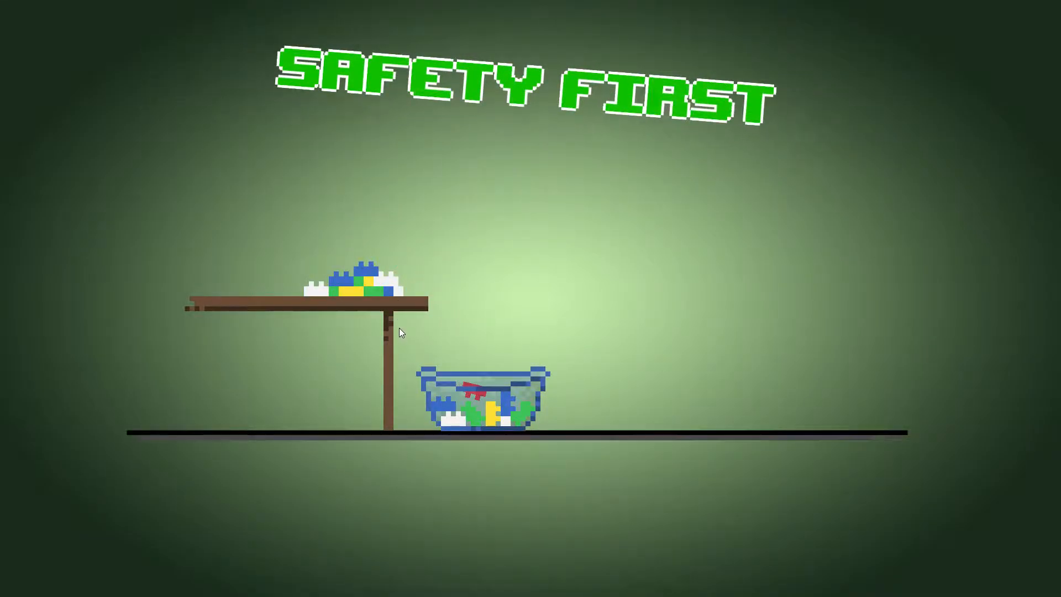
Move past the Safety First and That Was Okay results to the Greenlight prompt
{"action": "left_click", "coordinate": [399, 333]}
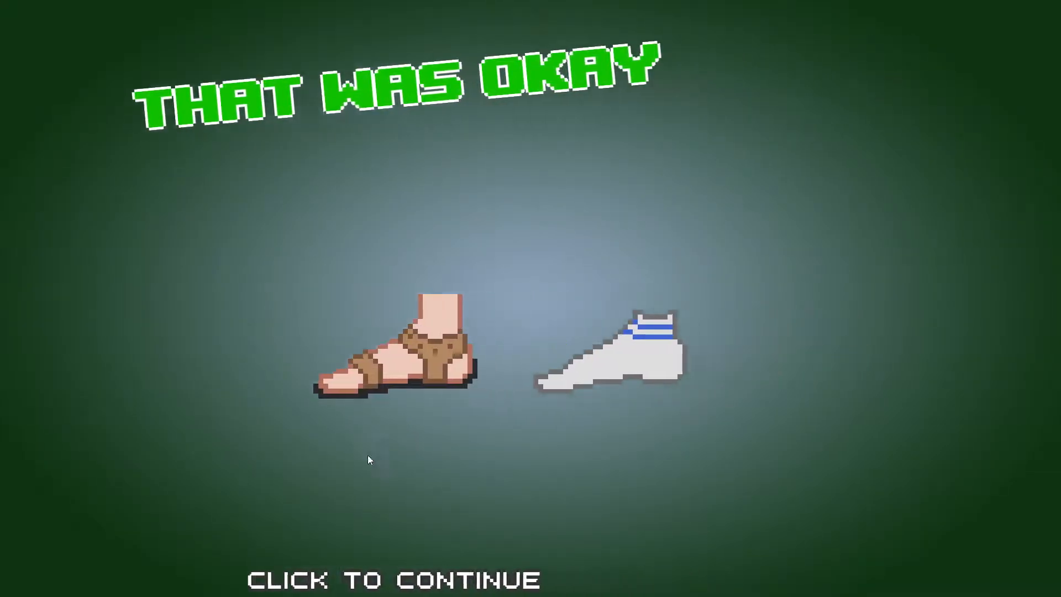
{"action": "left_click", "coordinate": [369, 460]}
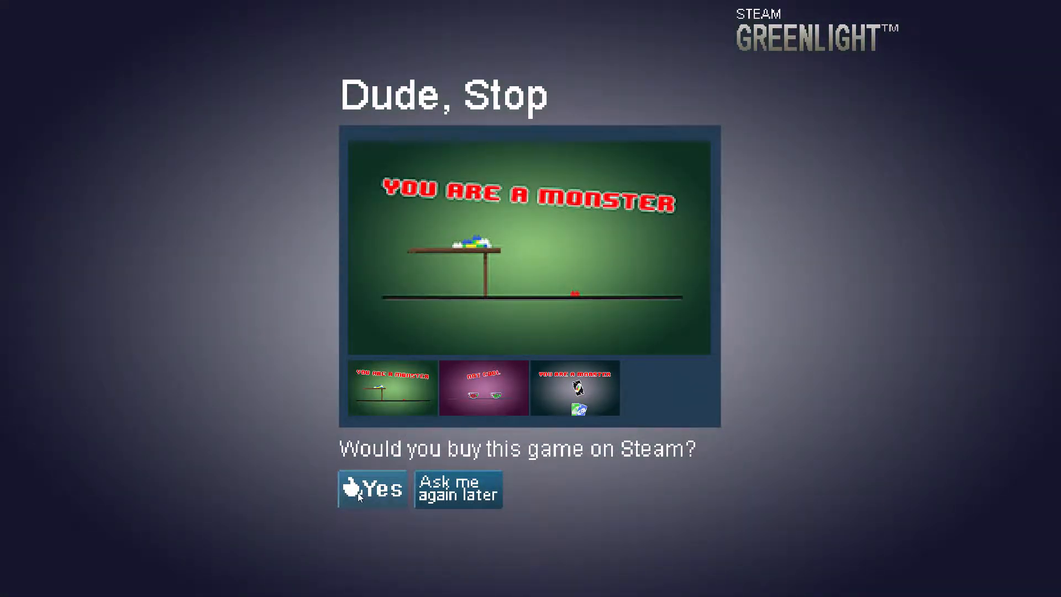
Dismiss the buy-on-Steam prompt and leave The End results for the Level Pack 2 trophy screen
{"action": "left_click", "coordinate": [373, 489]}
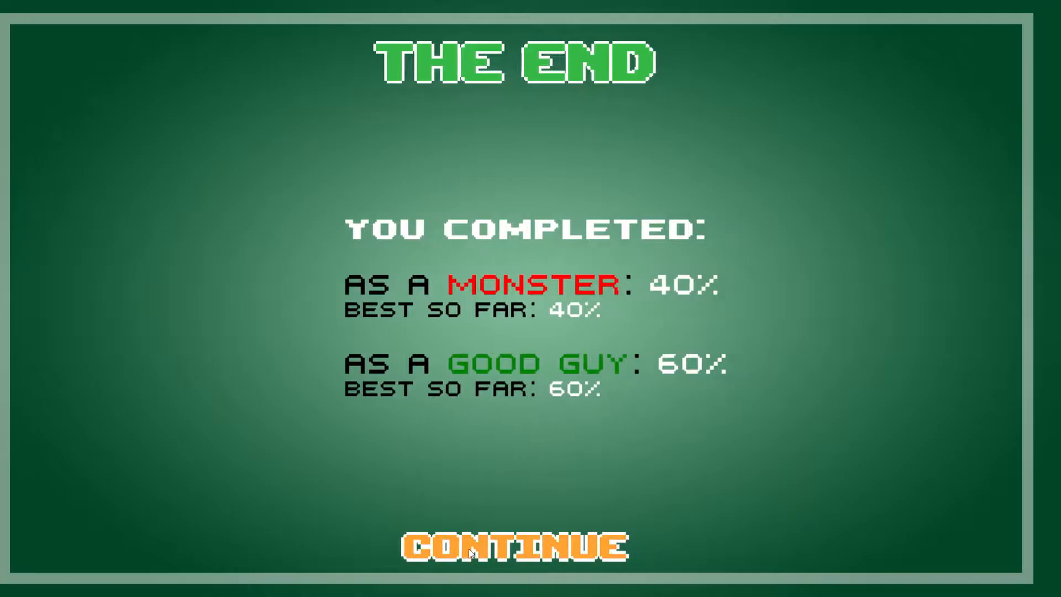
{"action": "left_click", "coordinate": [510, 545]}
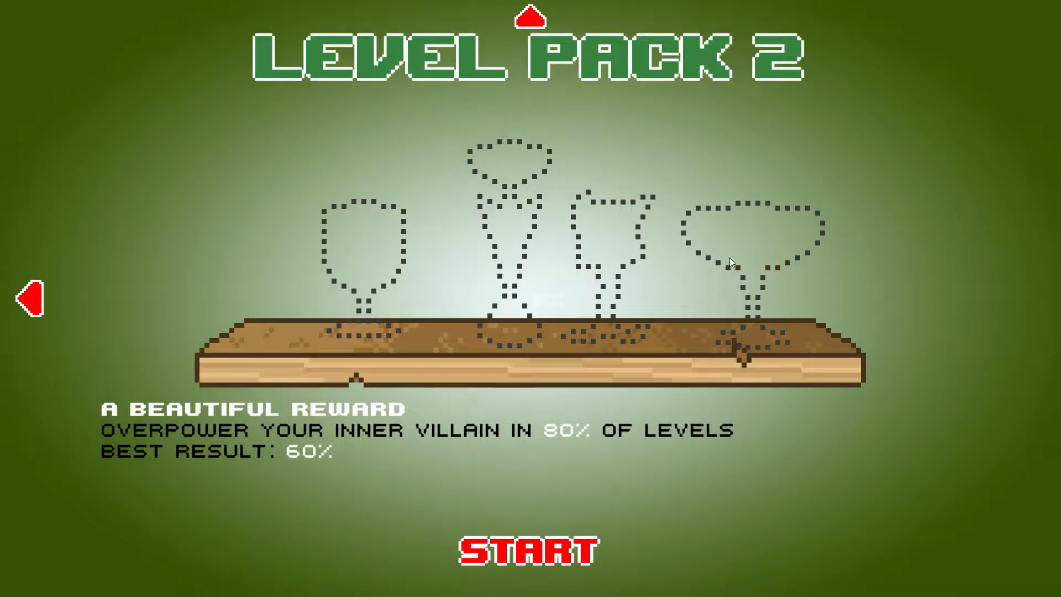
Start Level Pack 2 and move past the Check Your Eyesight, No Ragrets, Thug Life and Tetris results
{"action": "left_click", "coordinate": [528, 549]}
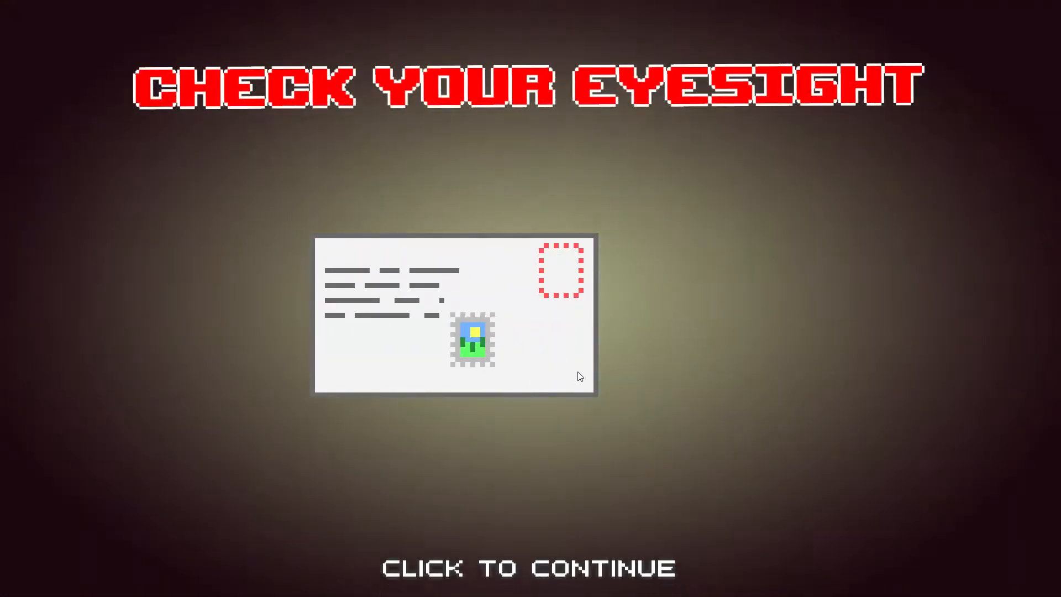
{"action": "left_click", "coordinate": [529, 566]}
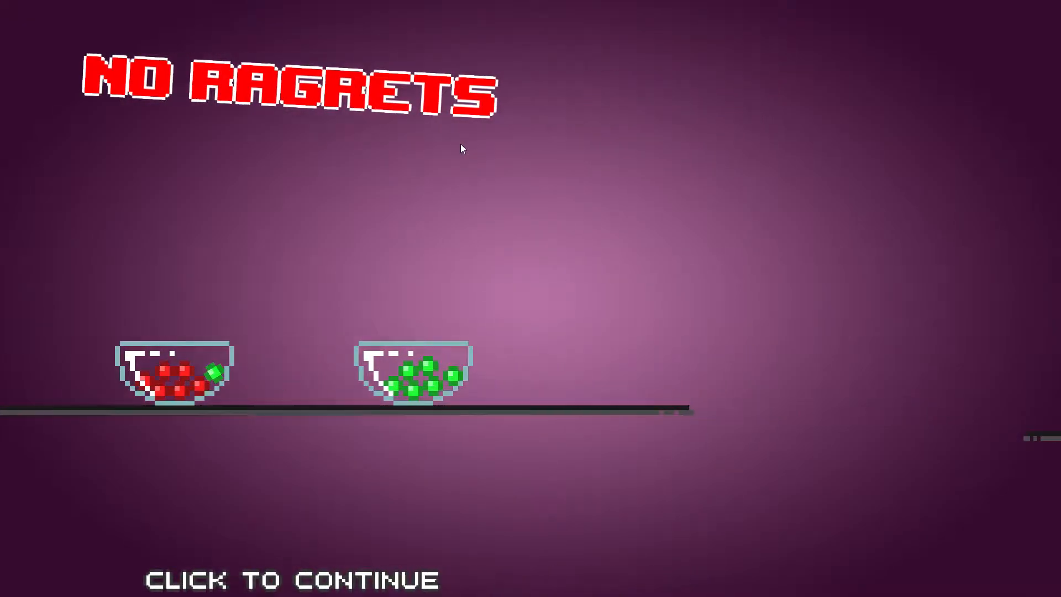
{"action": "left_click", "coordinate": [462, 149]}
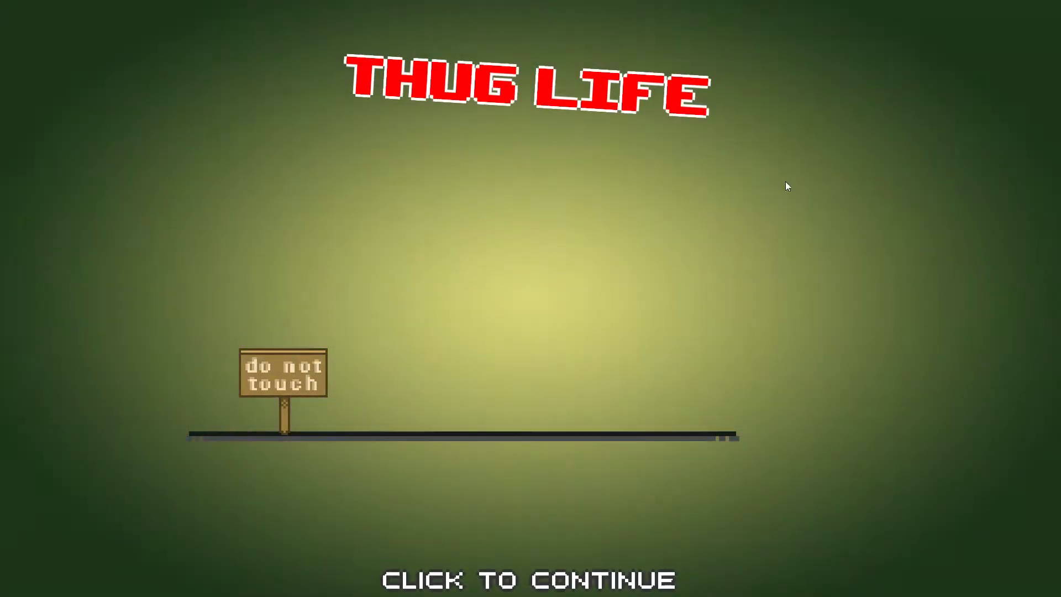
{"action": "left_click", "coordinate": [530, 578]}
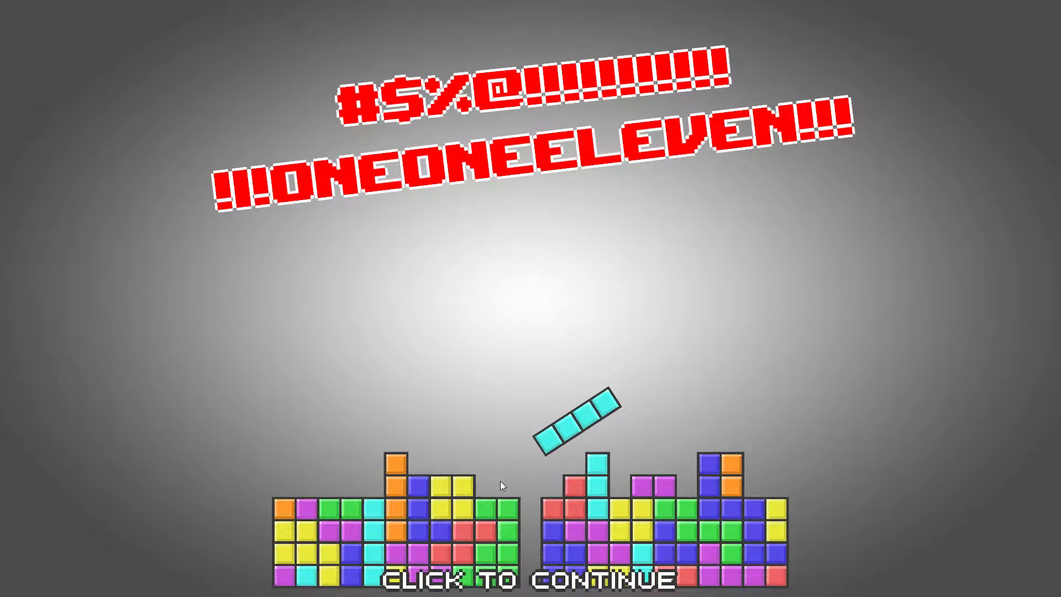
{"action": "left_click", "coordinate": [502, 484]}
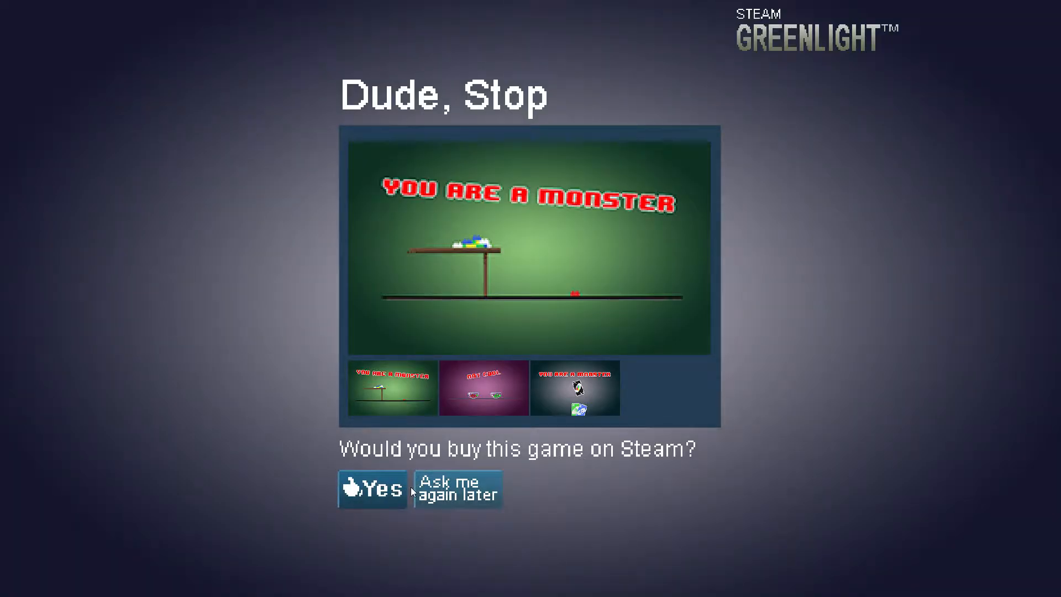
Answer the Greenlight purchase question with ask-later and decline visiting the page now
{"action": "left_click", "coordinate": [372, 489]}
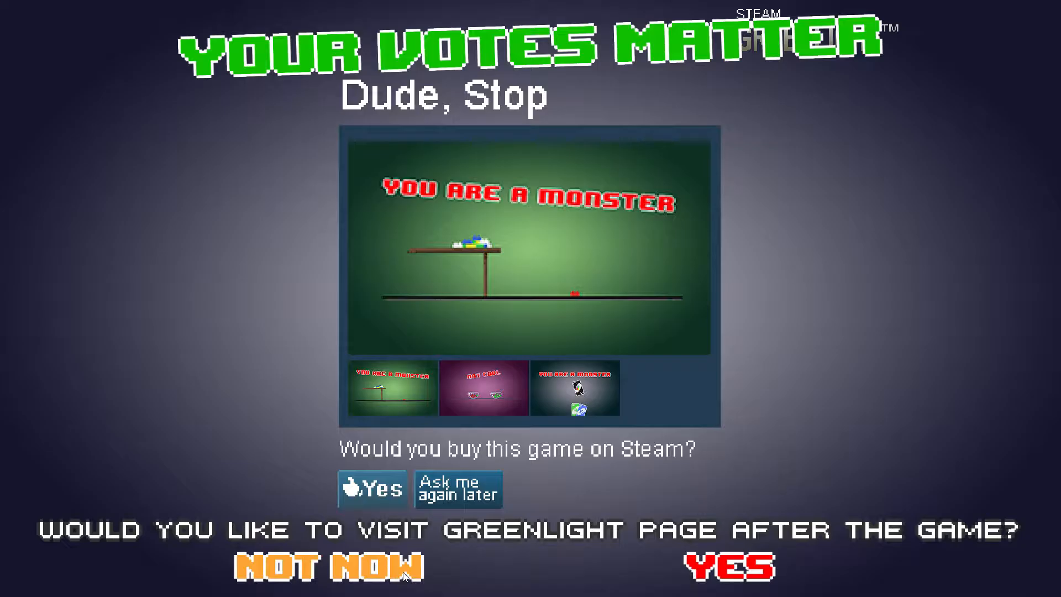
{"action": "left_click", "coordinate": [333, 567]}
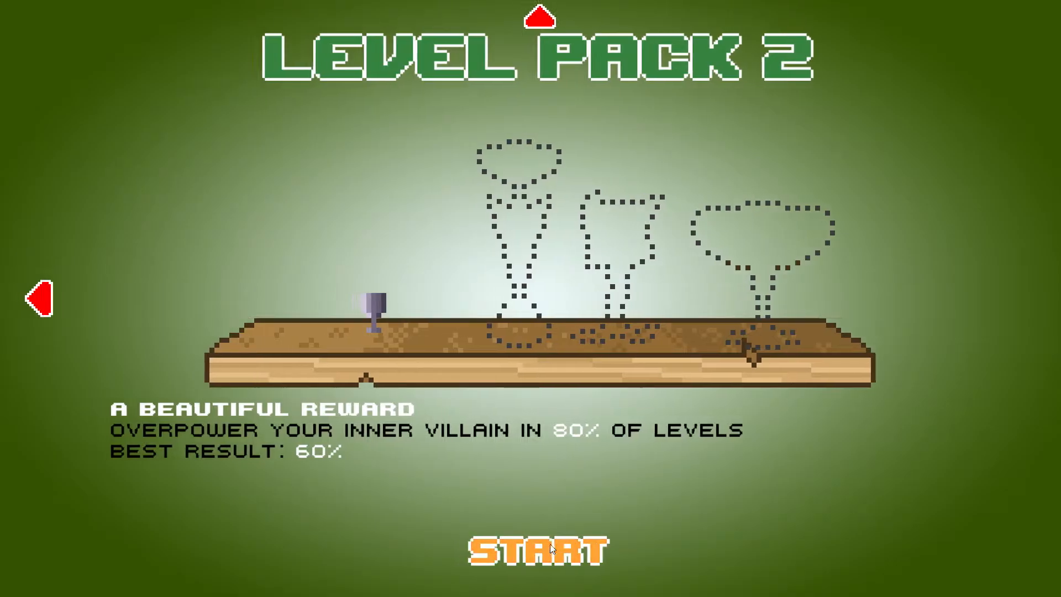
Start Level Pack 2 again and move past the Comic sans, cake and That's Gonna Hurt results
{"action": "left_click", "coordinate": [537, 552]}
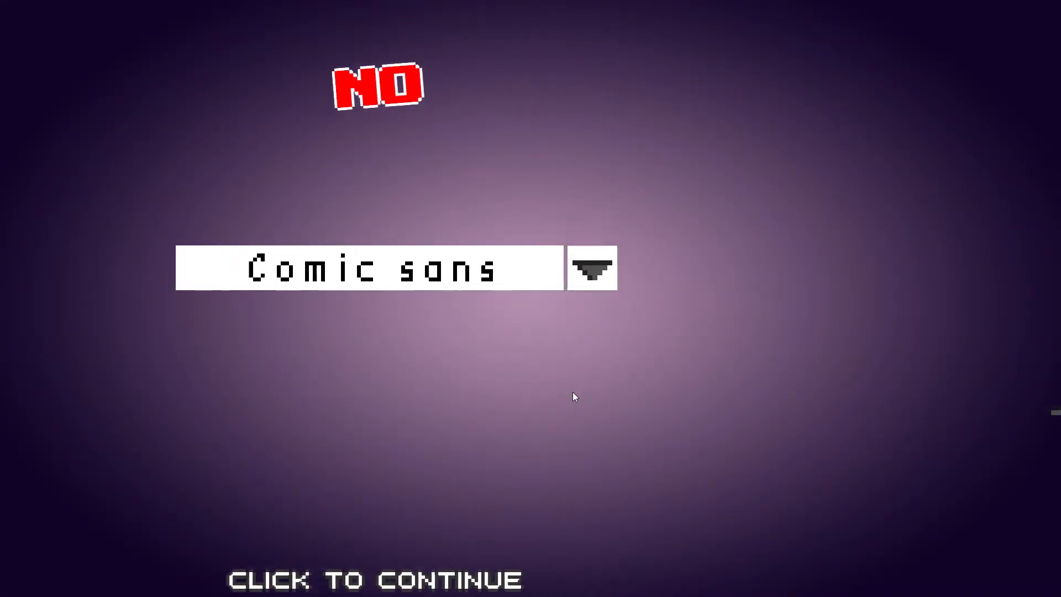
{"action": "left_click", "coordinate": [572, 397]}
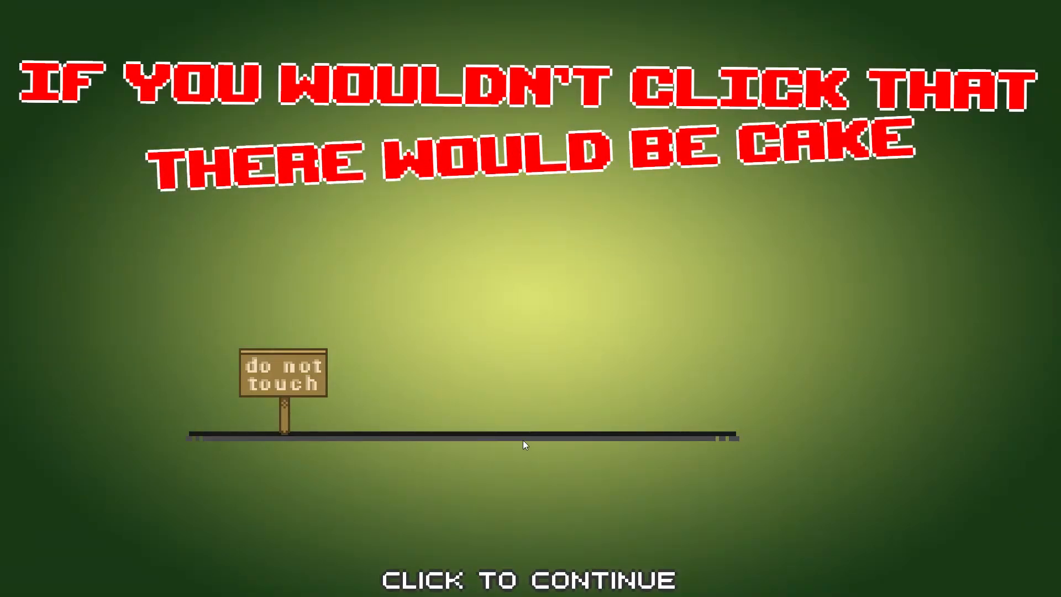
{"action": "left_click", "coordinate": [524, 445]}
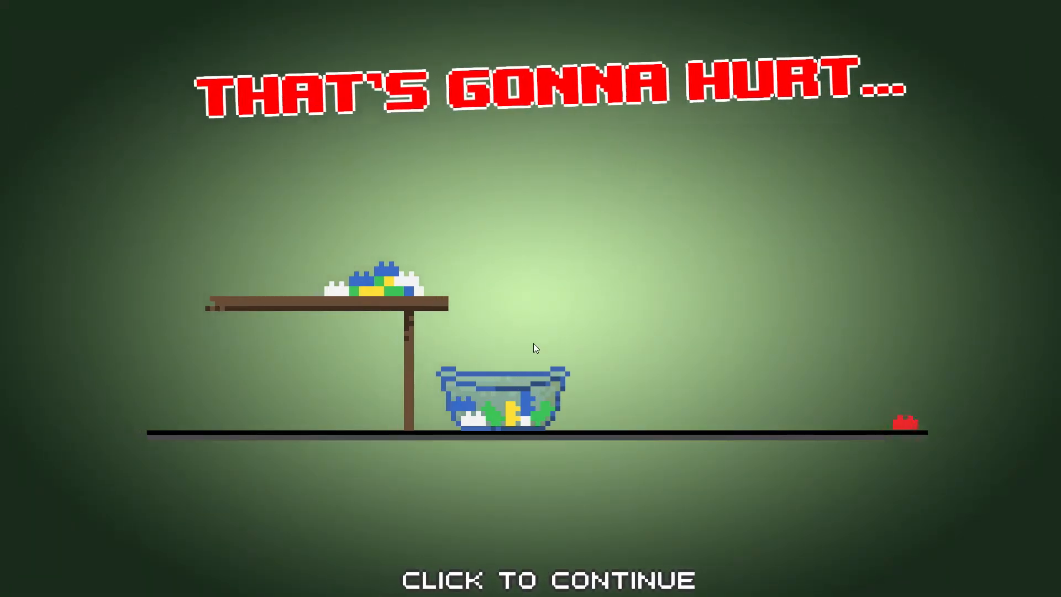
{"action": "left_click", "coordinate": [531, 348]}
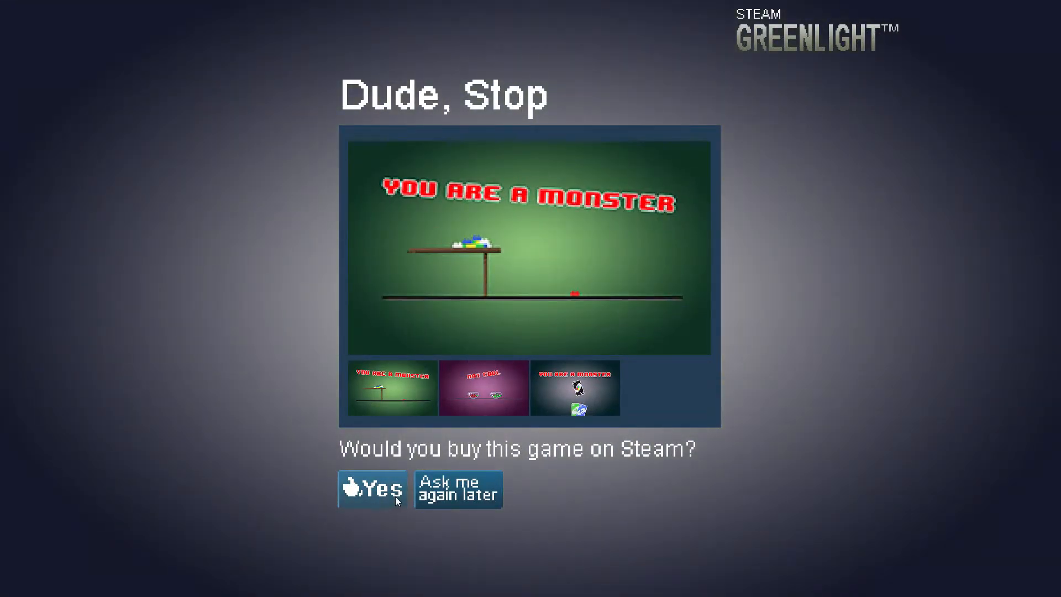
Answer the Greenlight question and move past the final level result to The End summary
{"action": "left_click", "coordinate": [371, 489]}
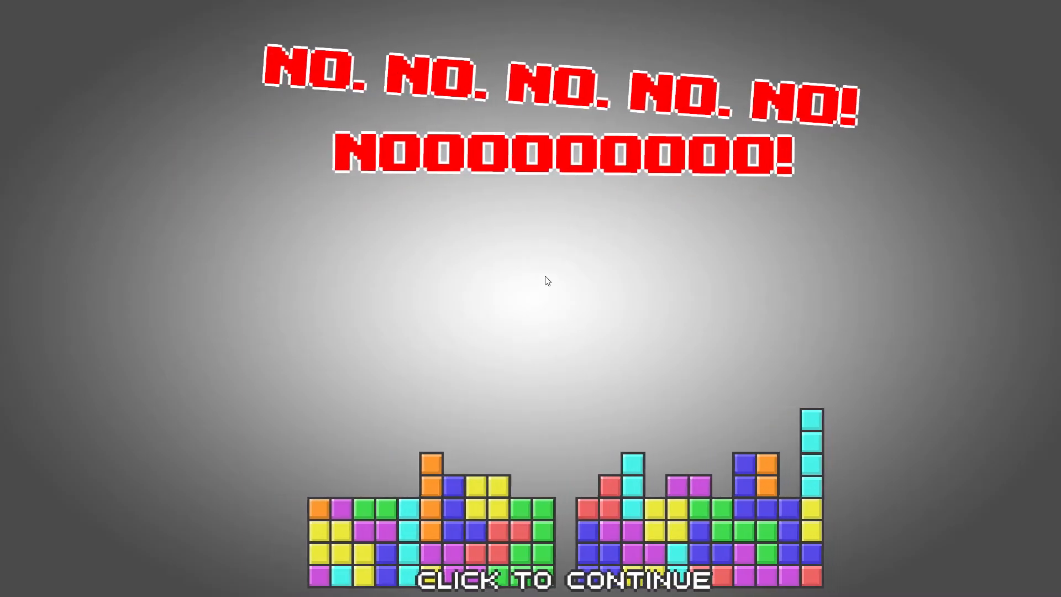
{"action": "left_click", "coordinate": [547, 578]}
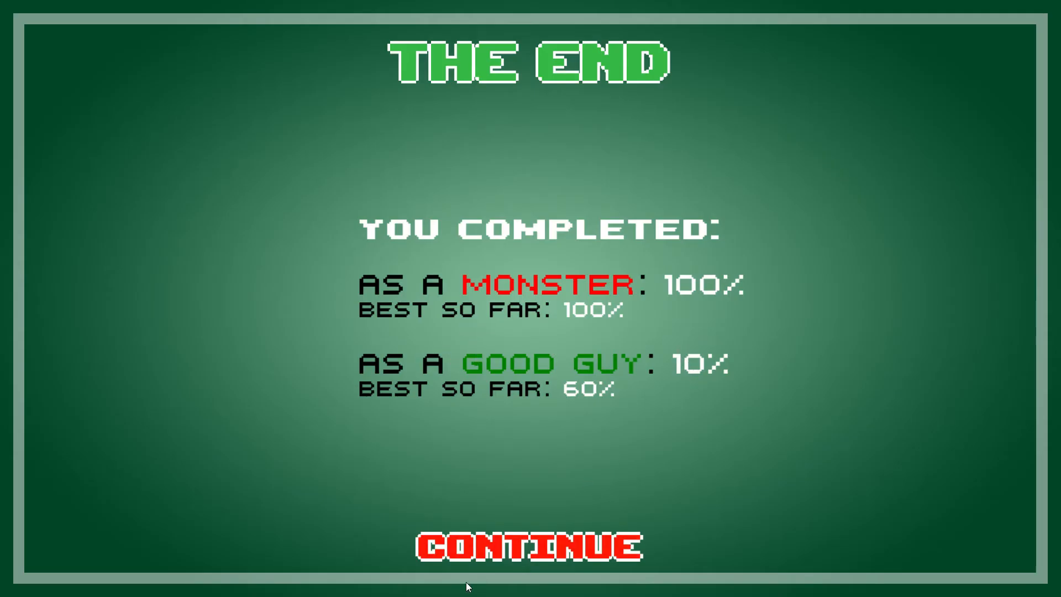
Leave The End screen and browse left to the Level Pack 1 trophy shelf
{"action": "left_click", "coordinate": [533, 544]}
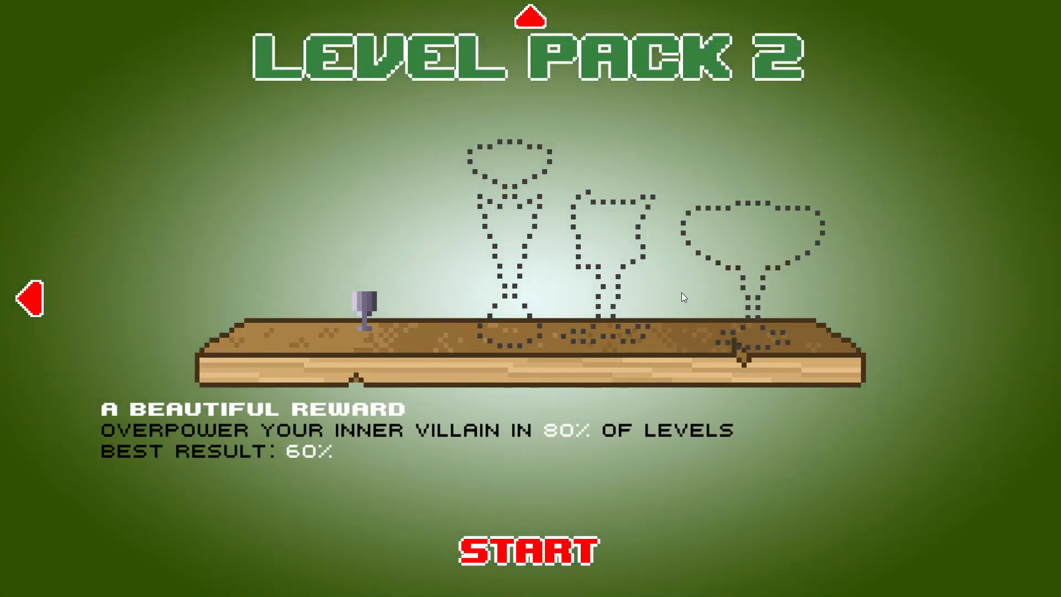
{"action": "left_click", "coordinate": [30, 296]}
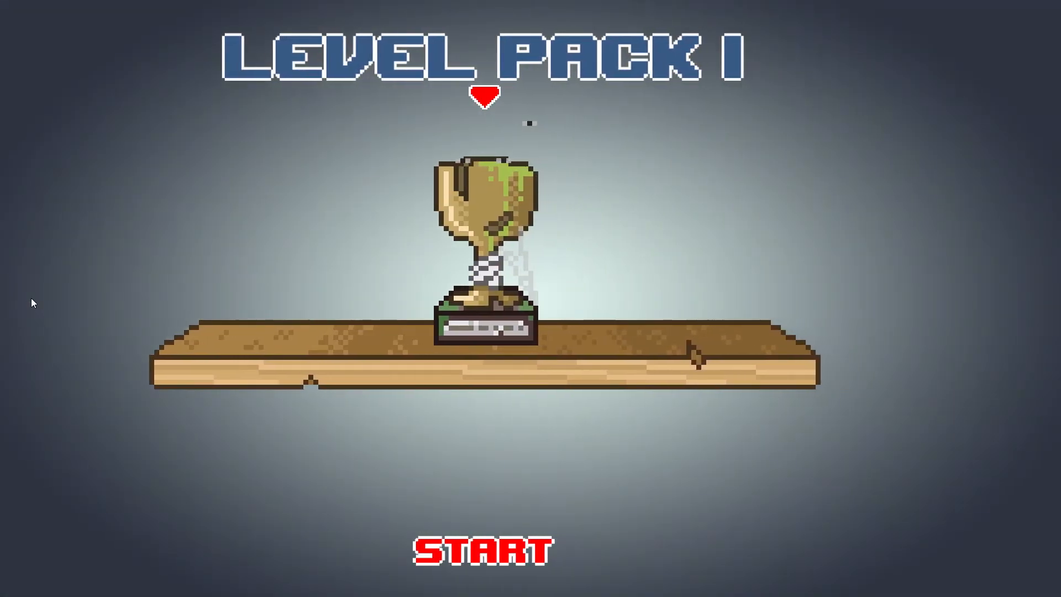